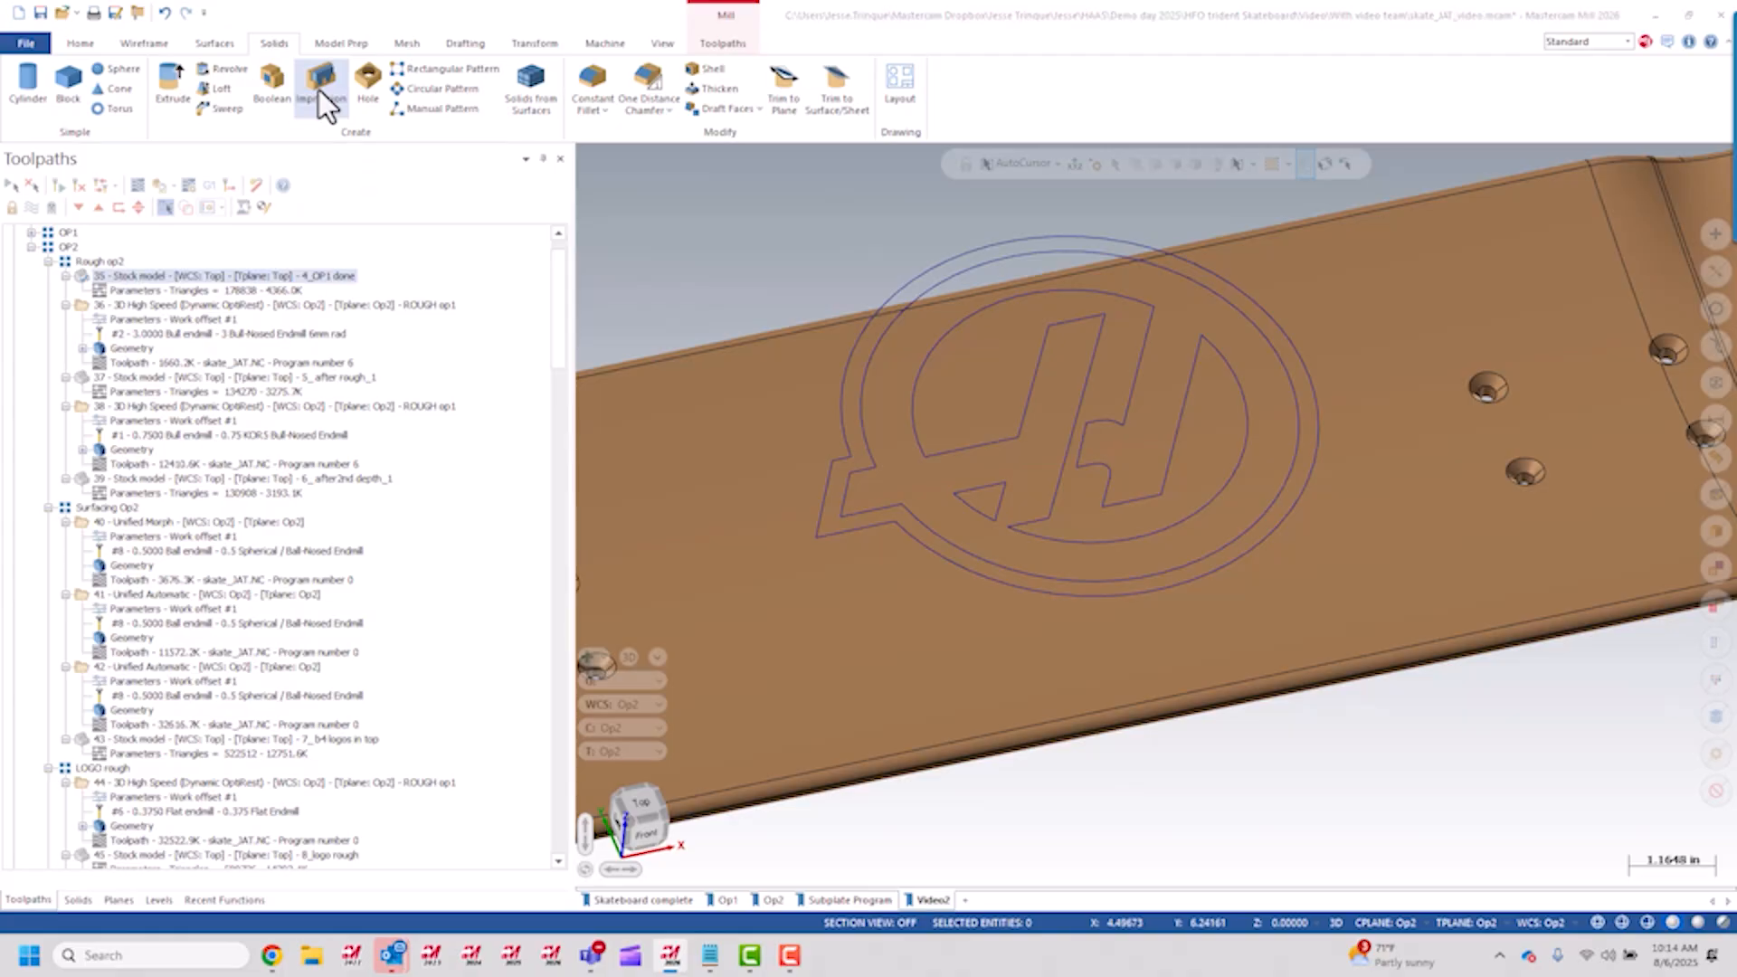
Step: Build a tall solid body from the Haas logo outline with Impression and orbit to inspect it
left_click(320, 85)
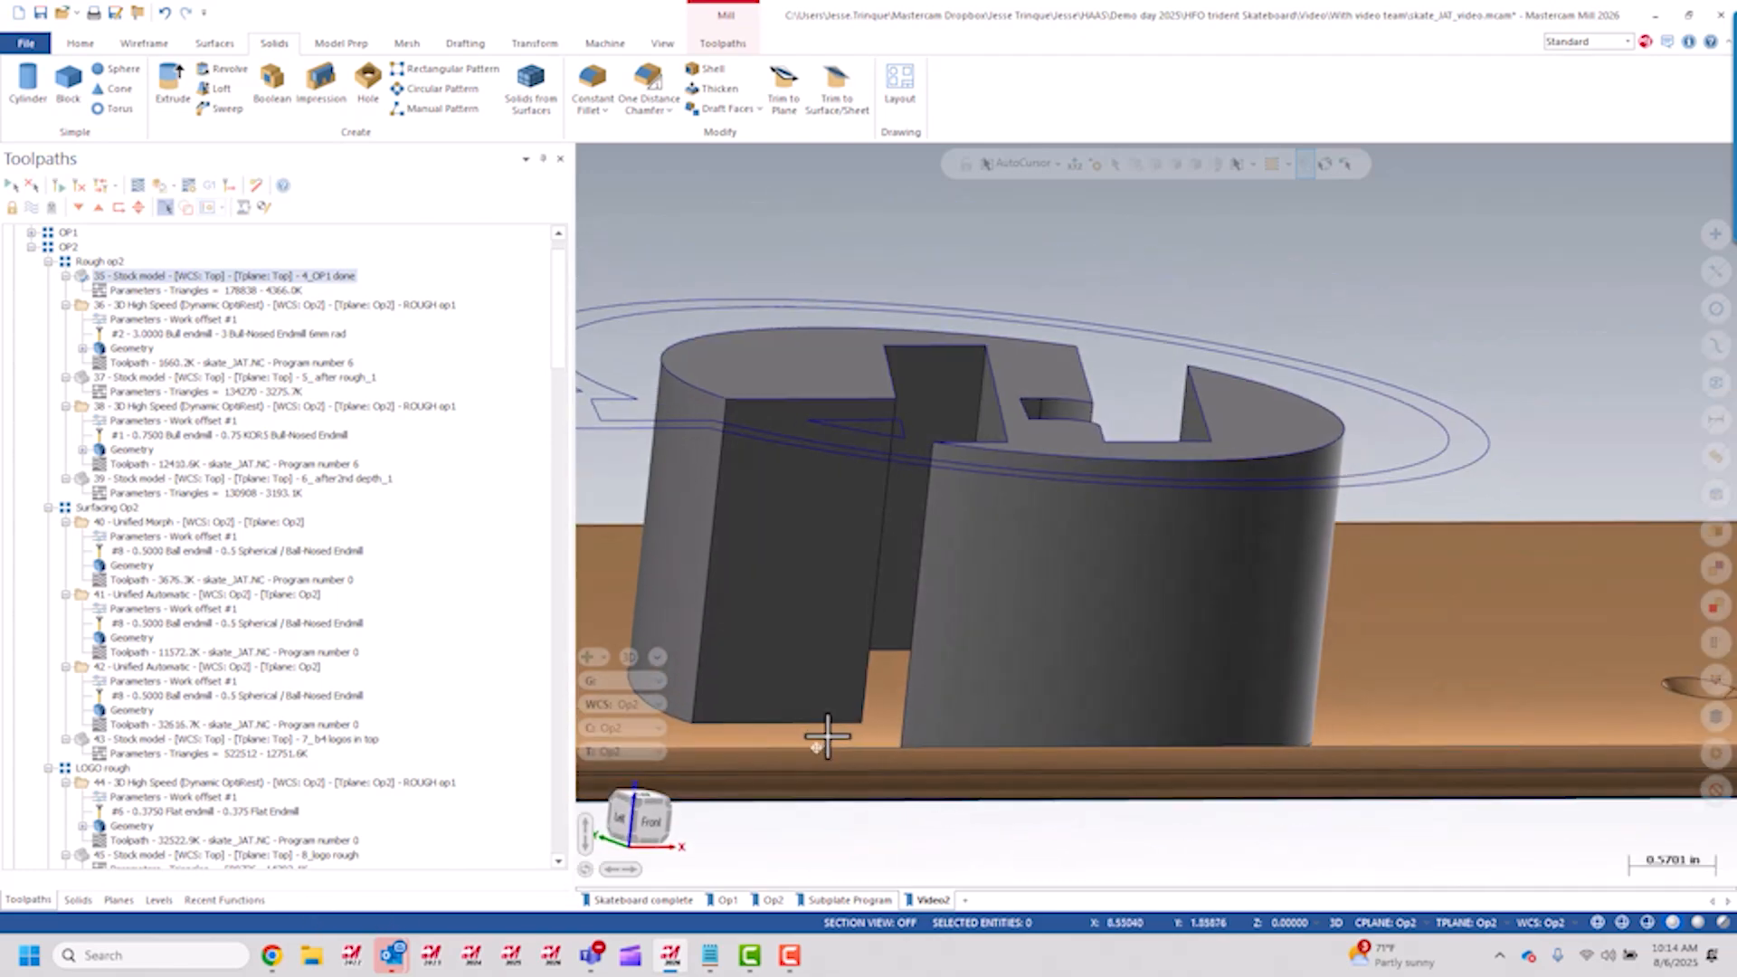
left_click_drag(825, 737, 858, 504)
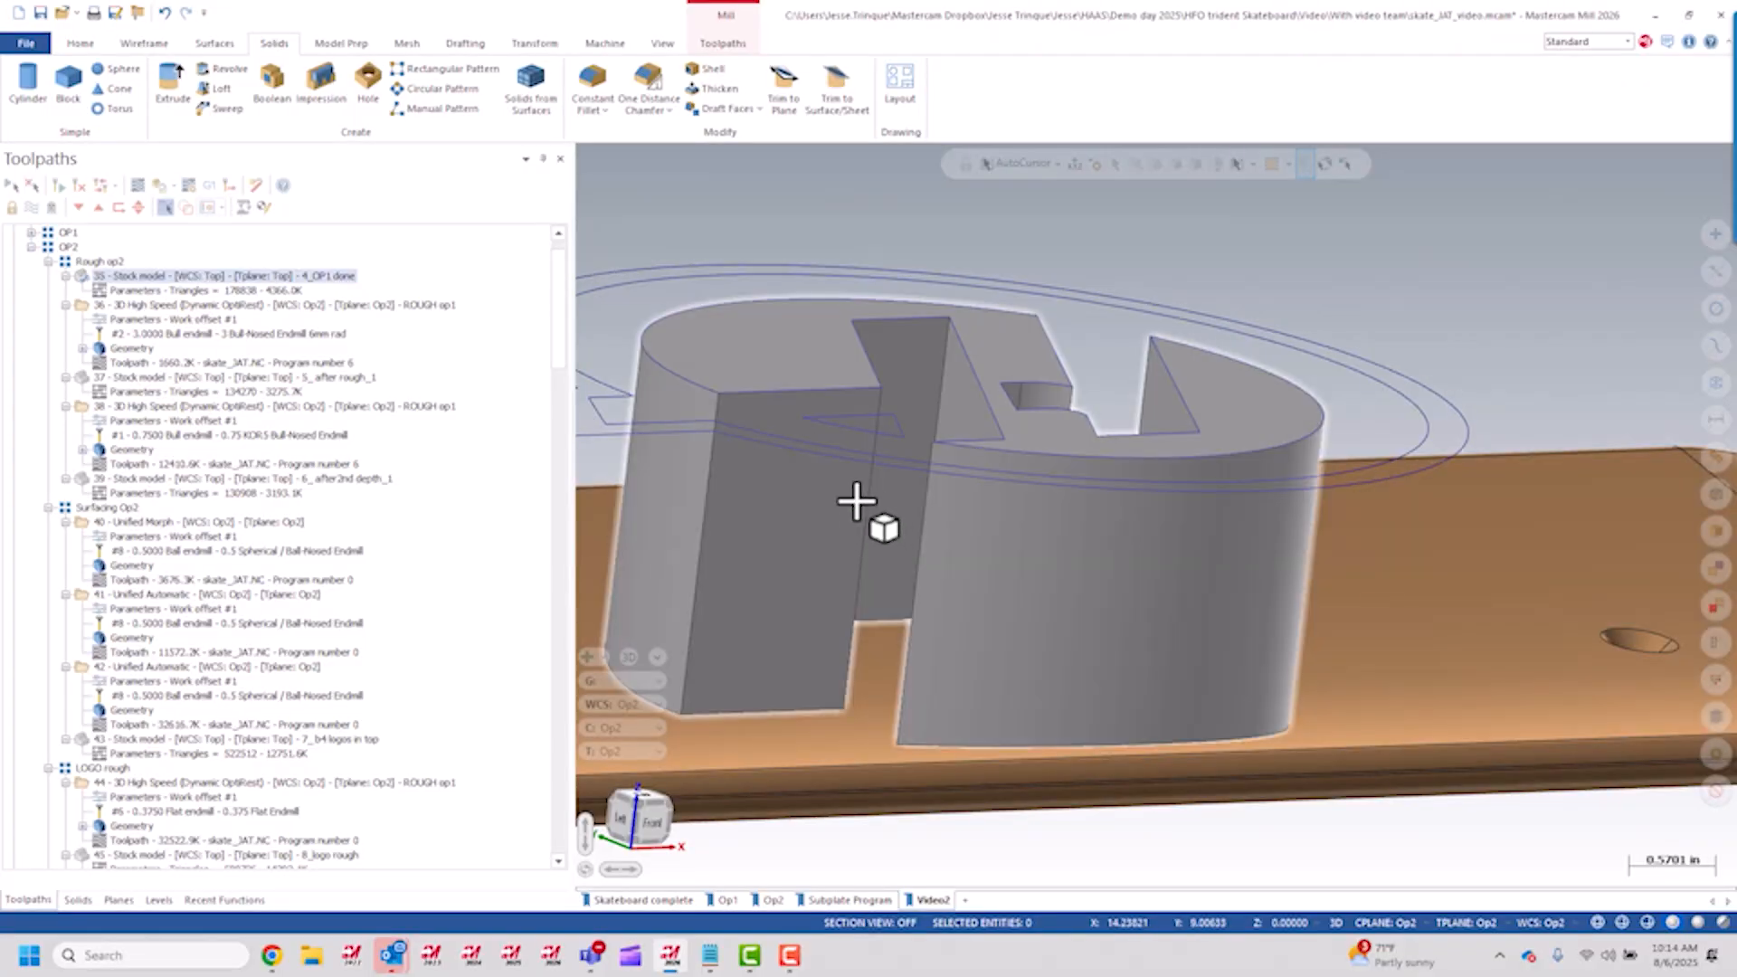
left_click(534, 44)
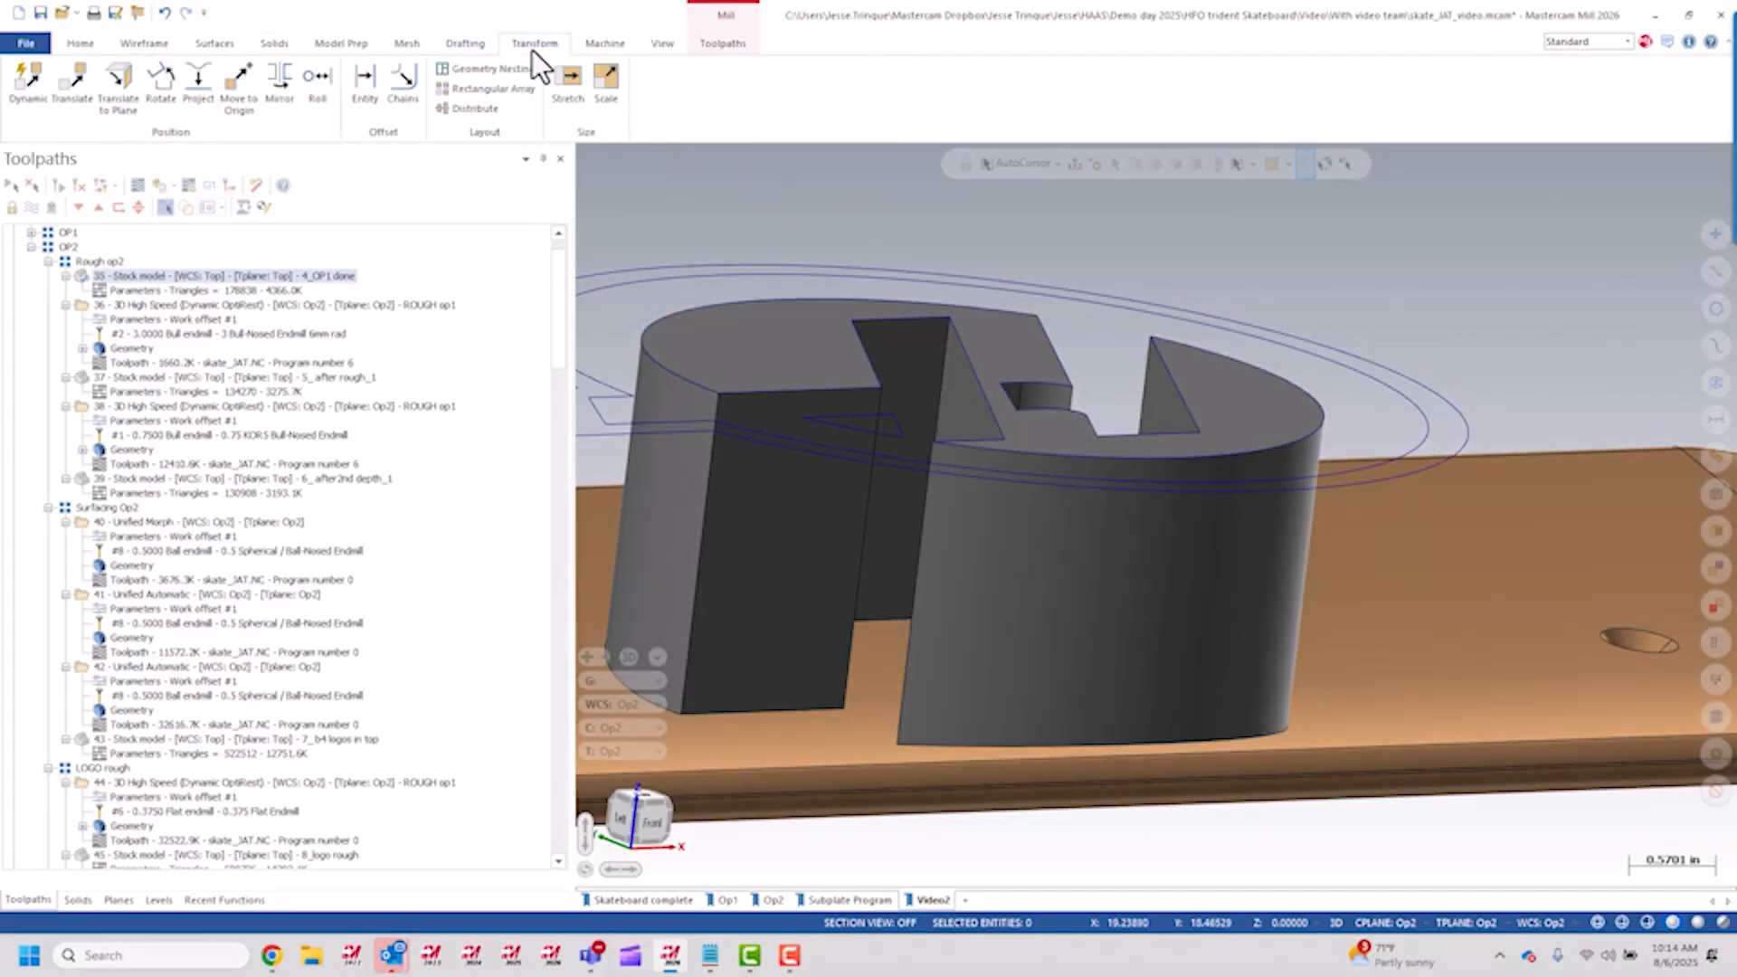
Step: Dynamically drag the logo solid down along Z so its base sinks into the deck
left_click(28, 84)
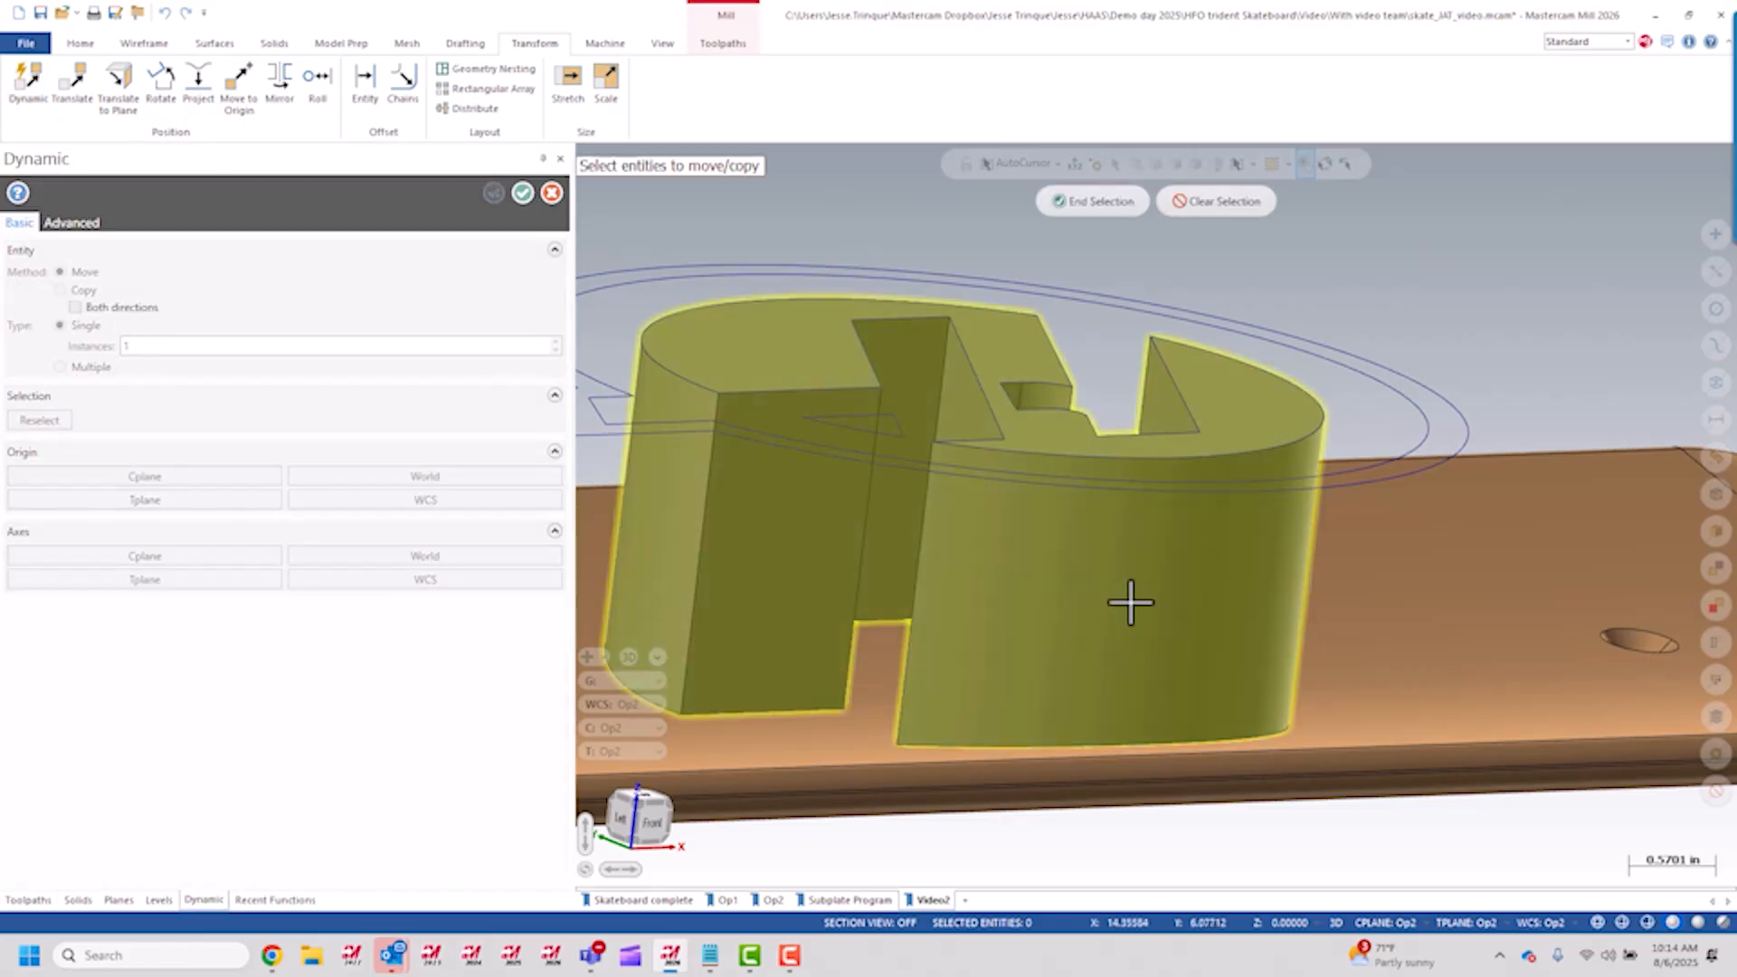
left_click(1090, 201)
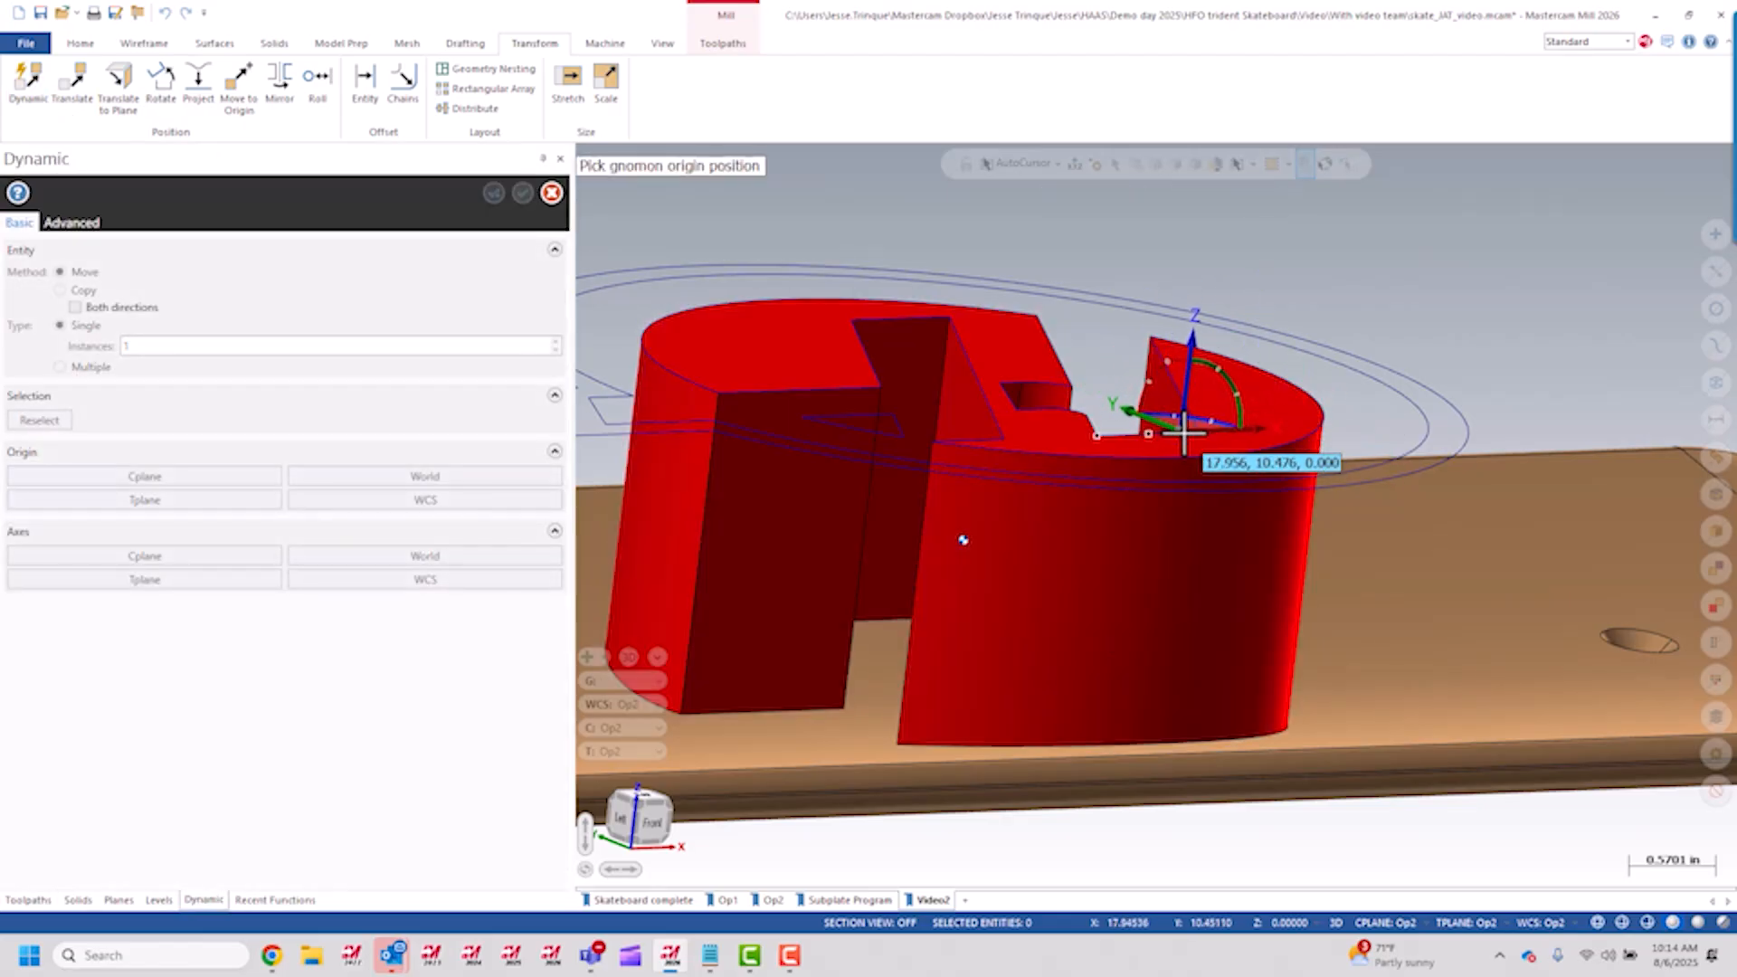
left_click(1188, 431)
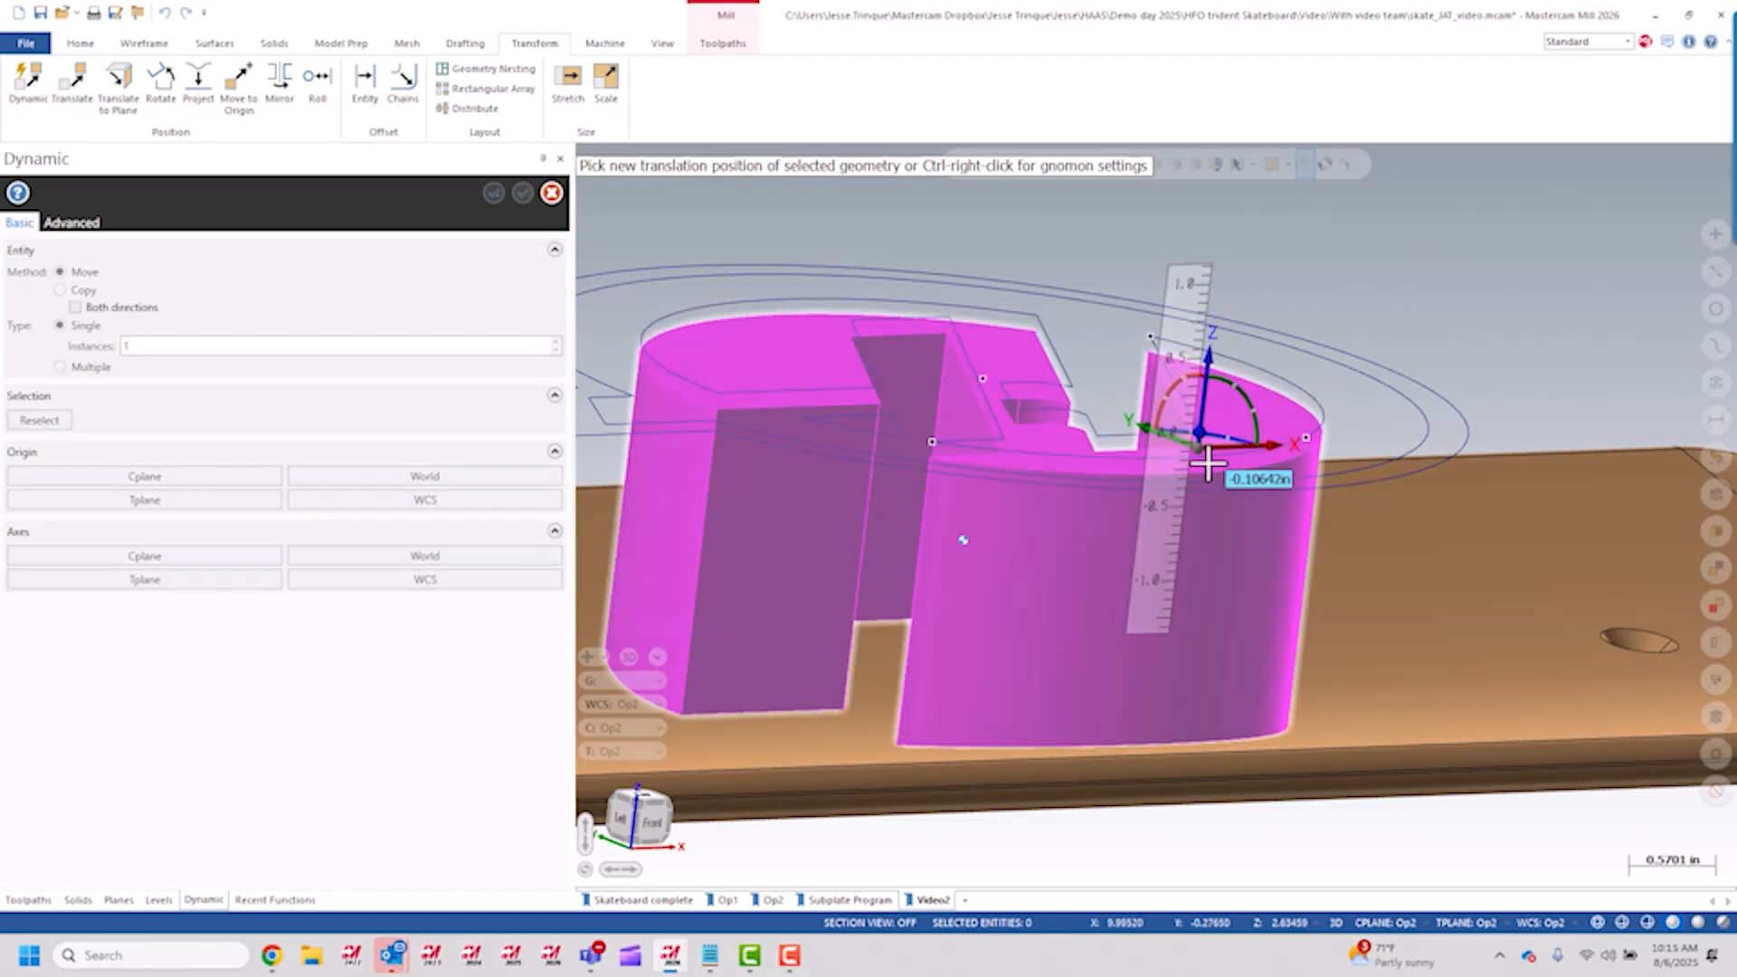
left_click_drag(1207, 465, 1229, 477)
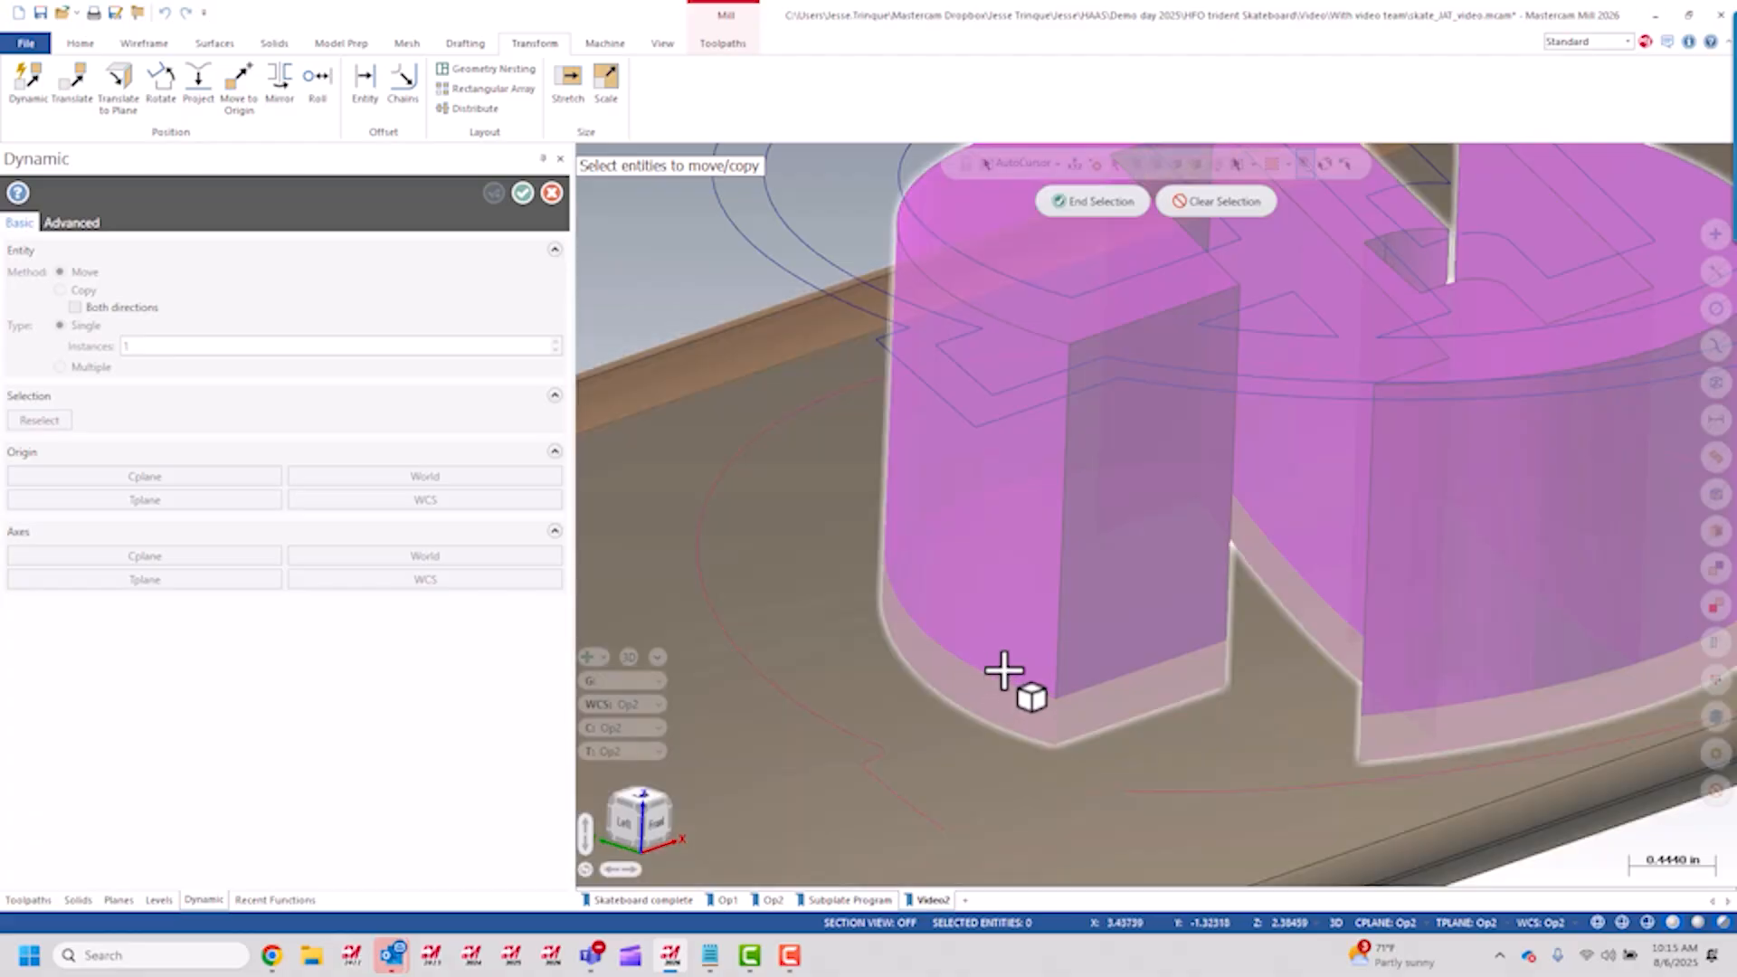
mouse_move(989, 653)
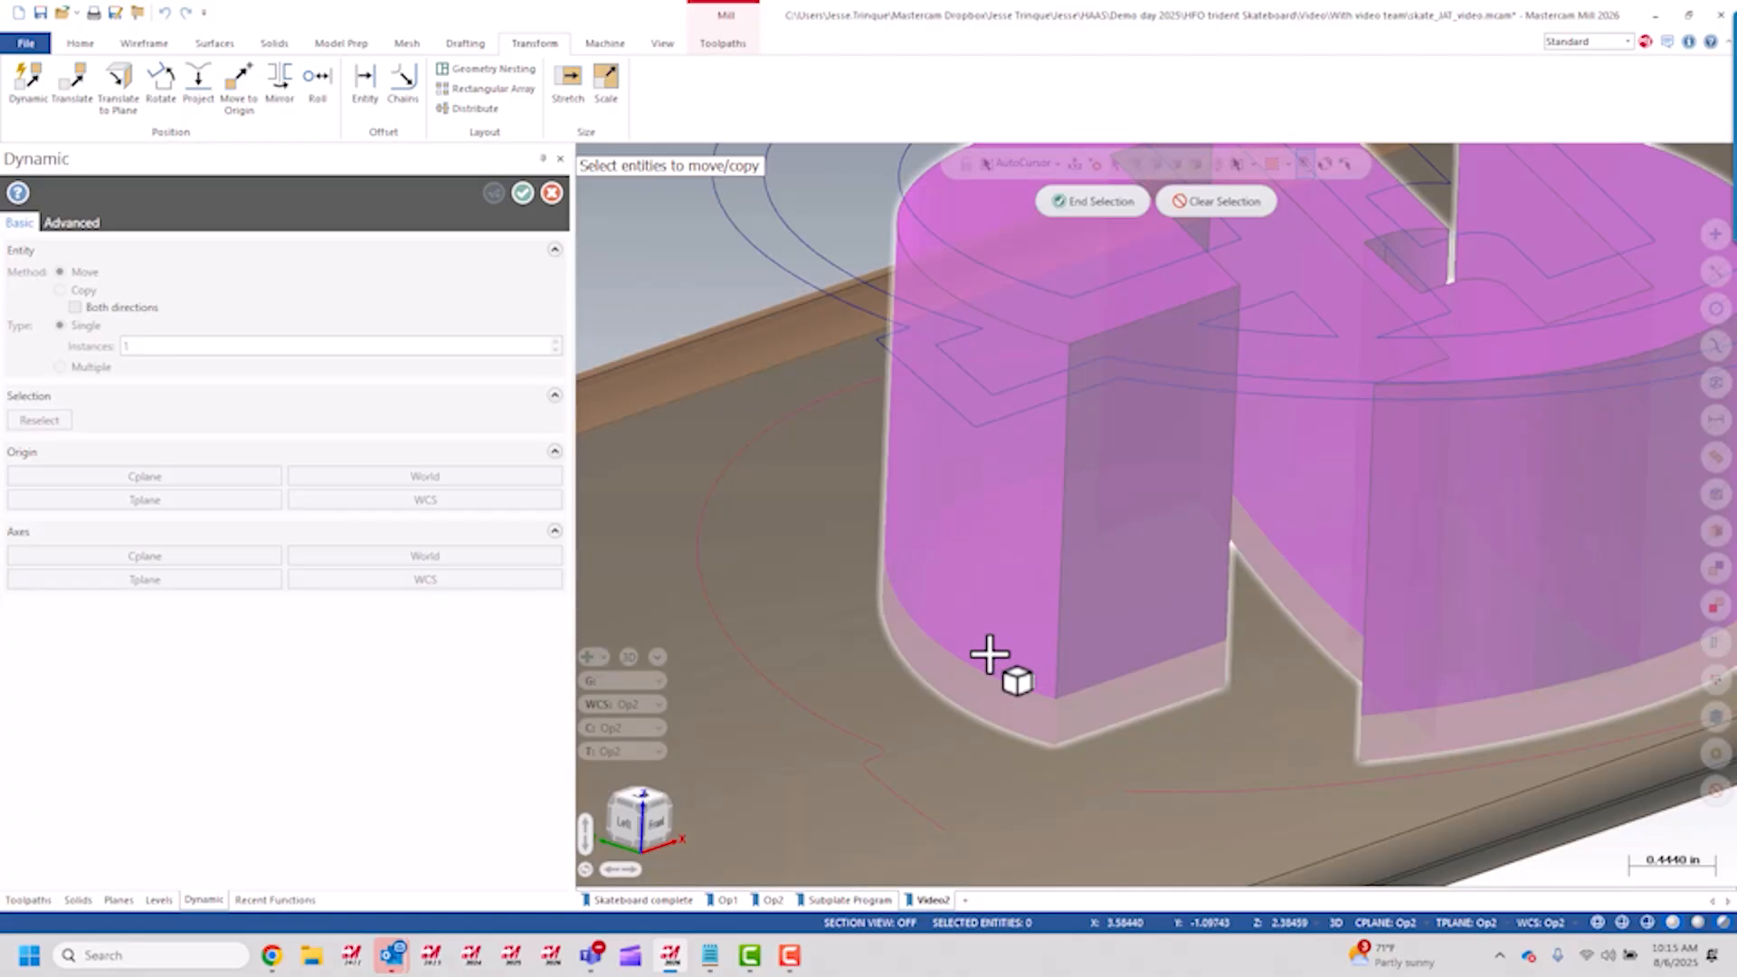
mouse_move(1064, 469)
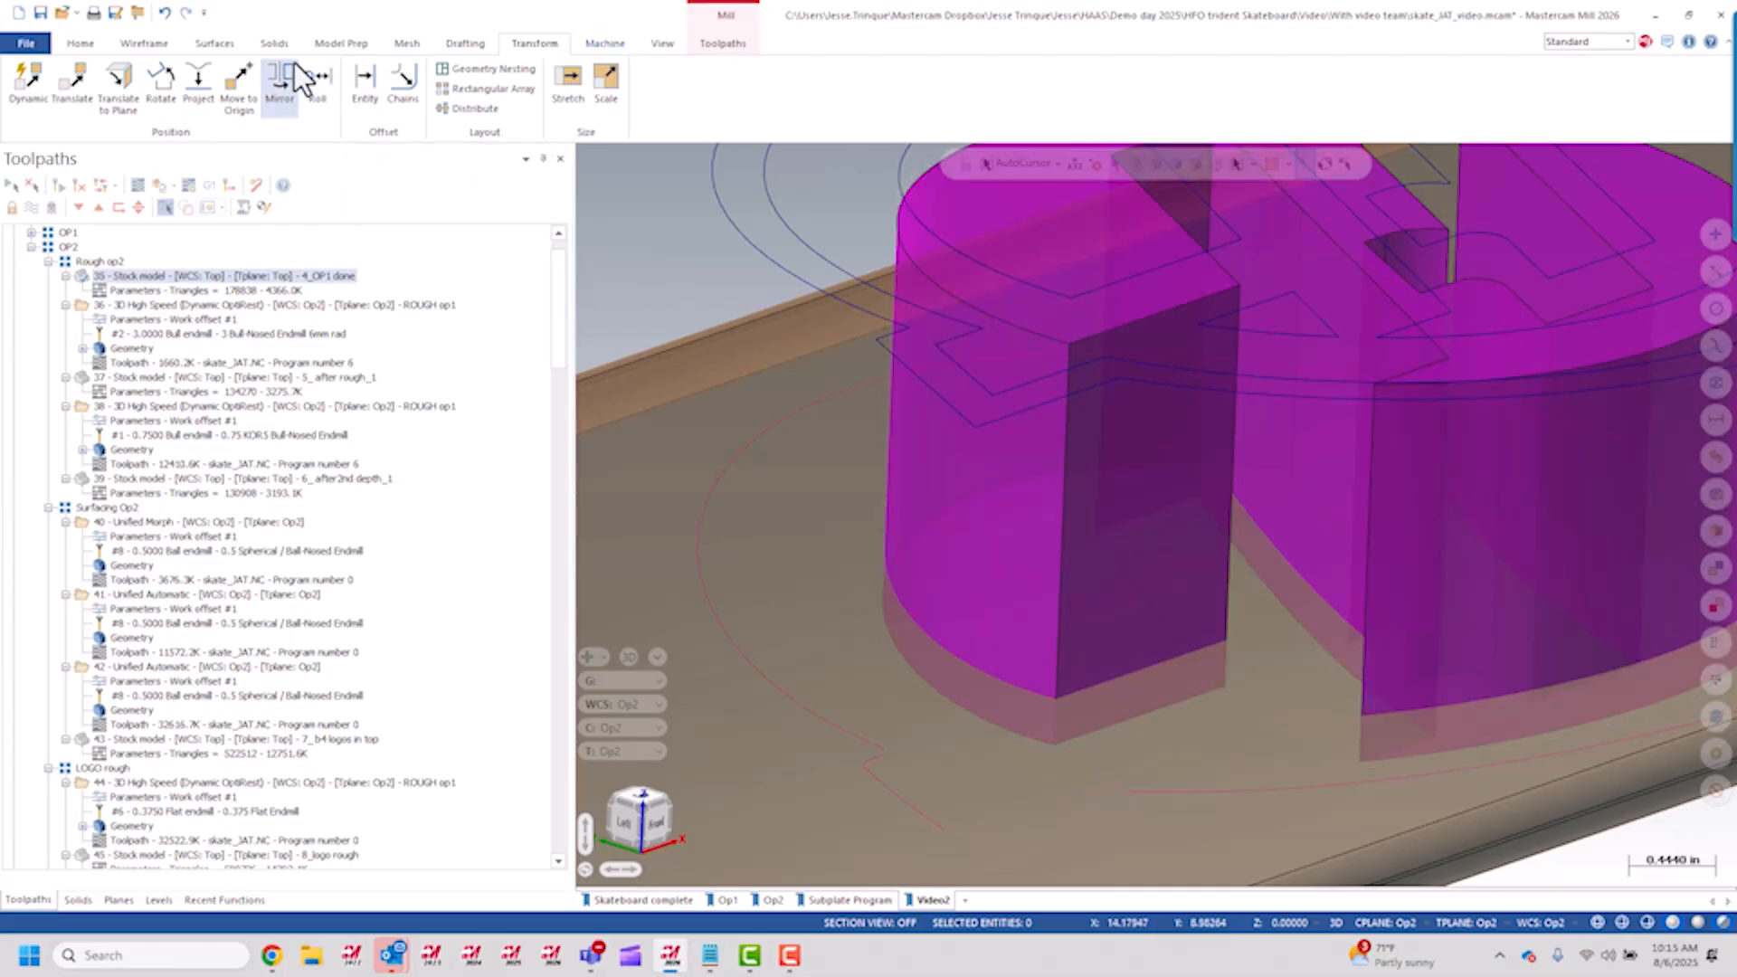
Step: Start a Boolean operation with the skateboard deck solid selected as the target
left_click(273, 44)
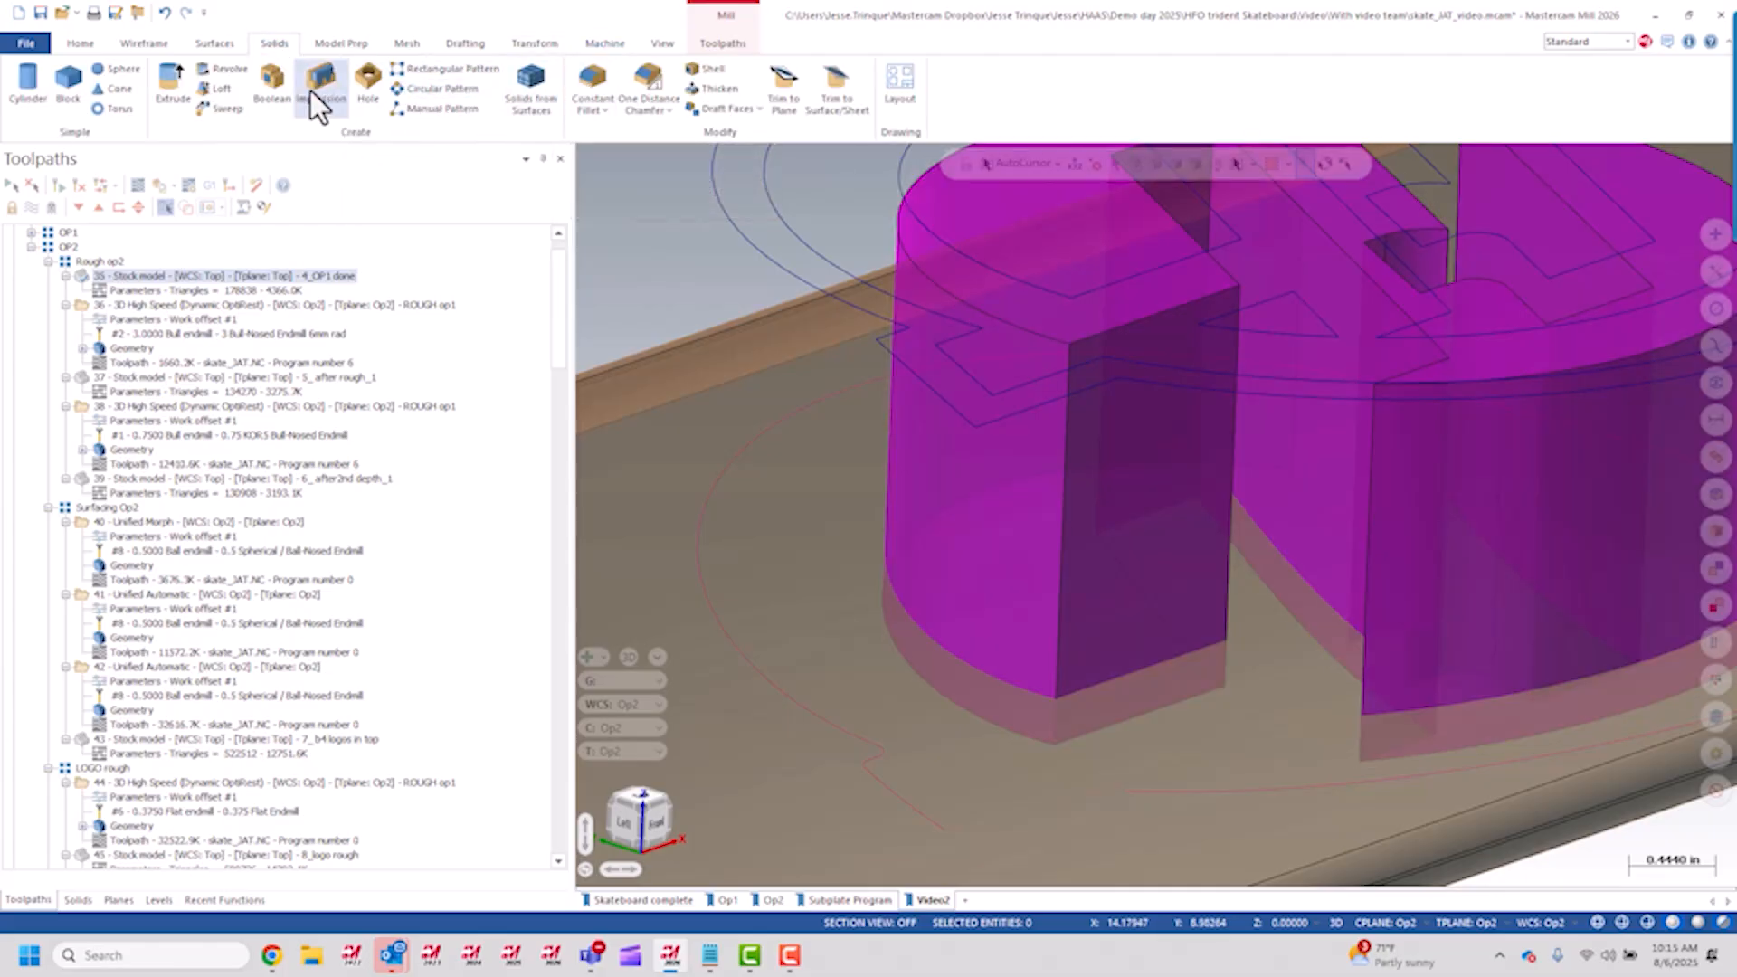
left_click(272, 89)
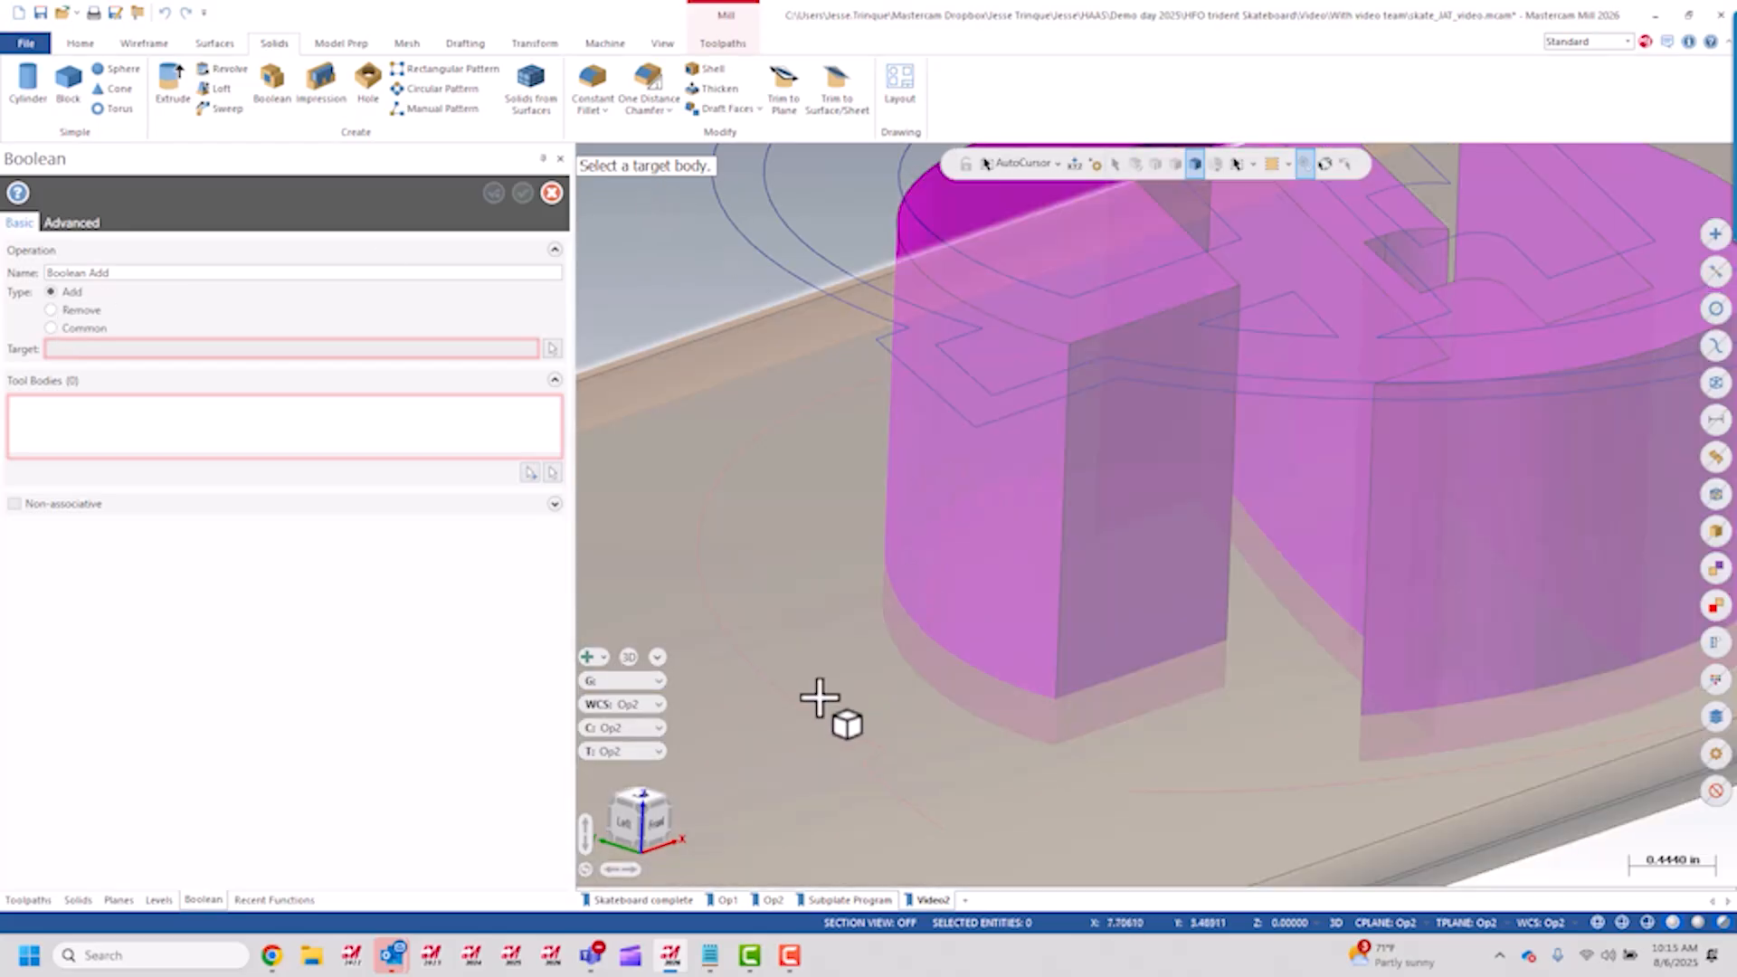
left_click(830, 705)
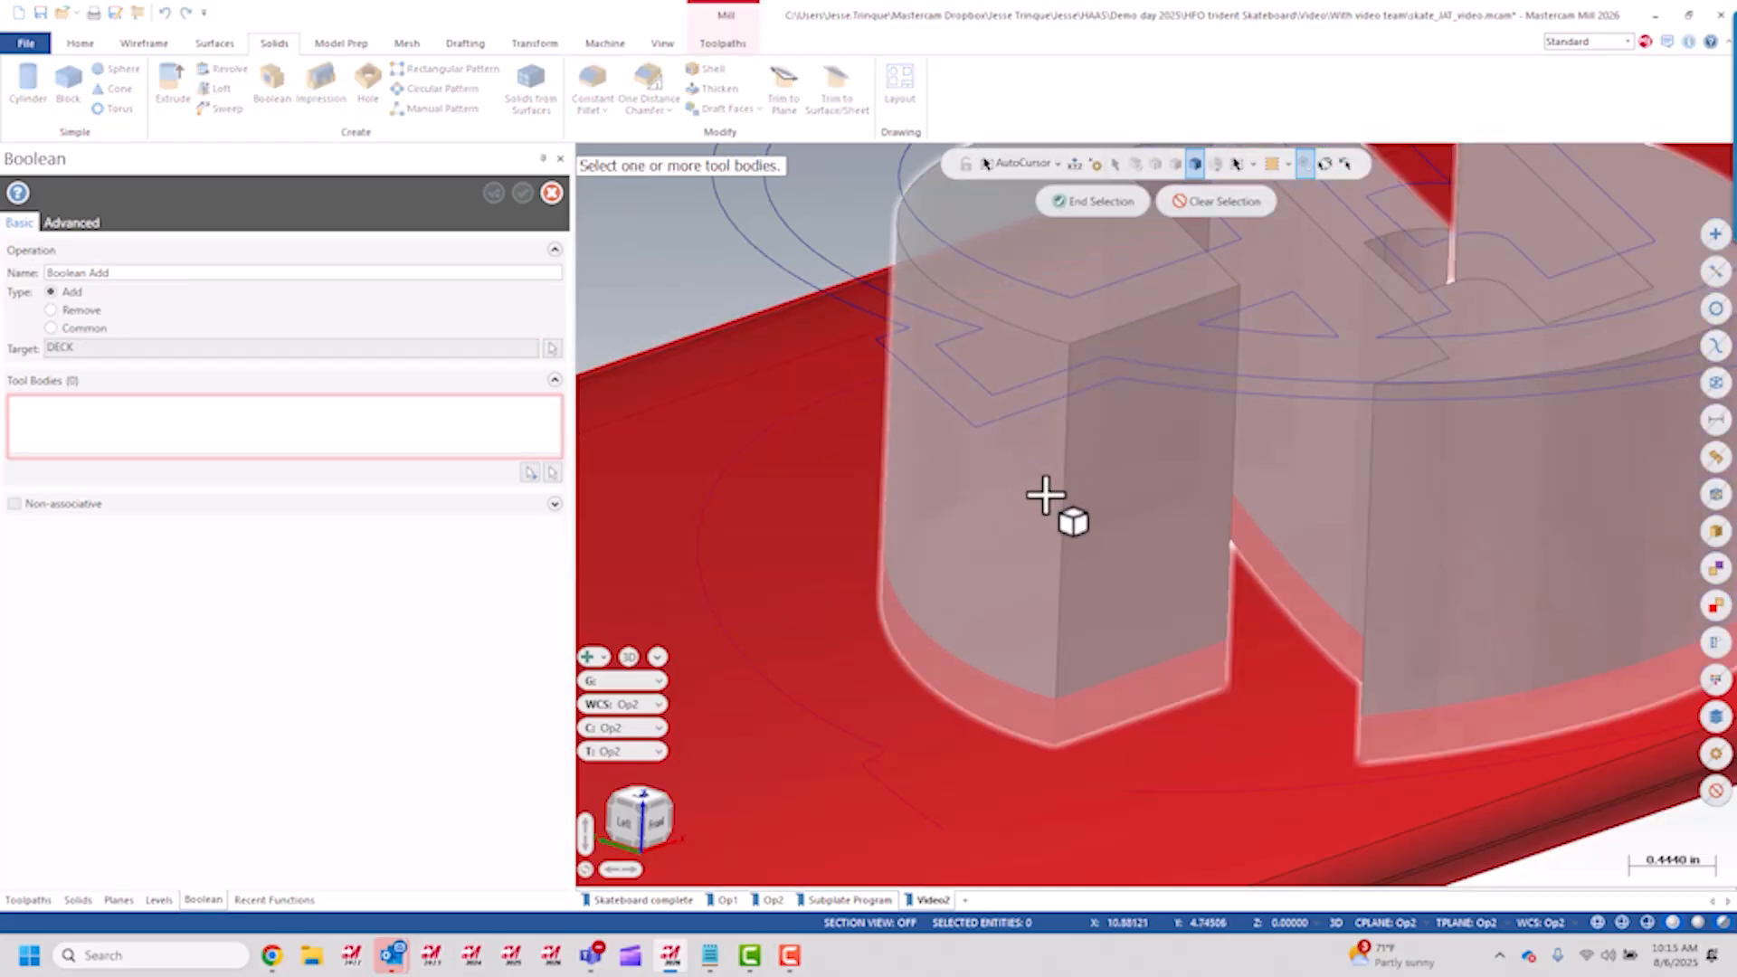